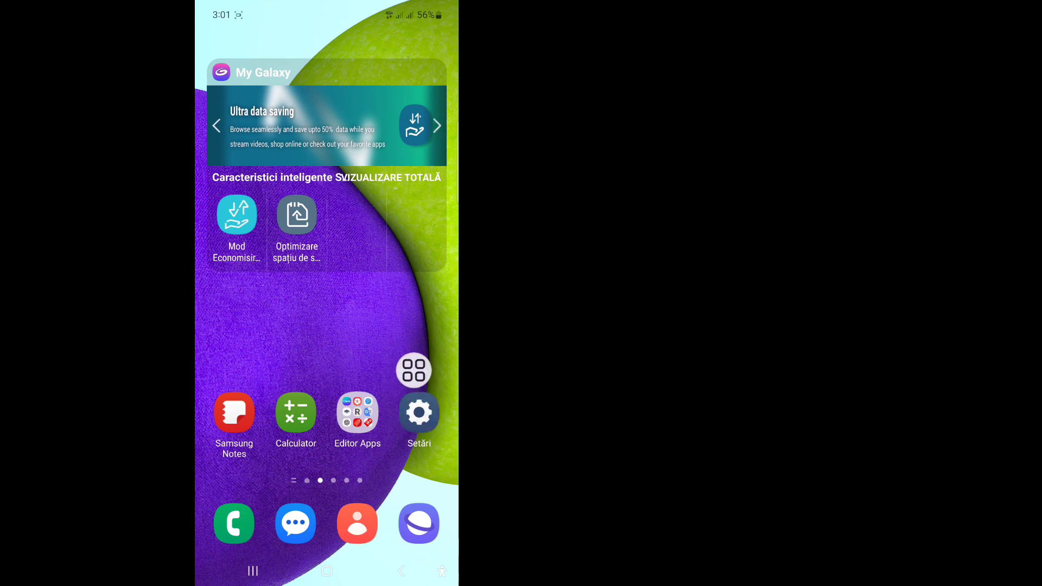
- Open Setări from the home screen and go to the Aplicații apps list
left_click(419, 411)
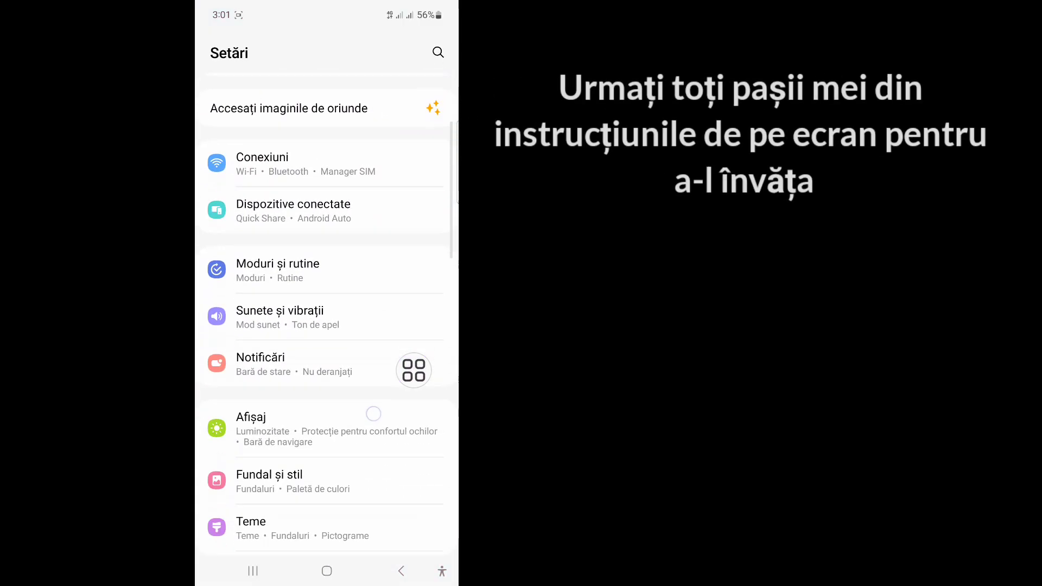
scroll("down", 3)
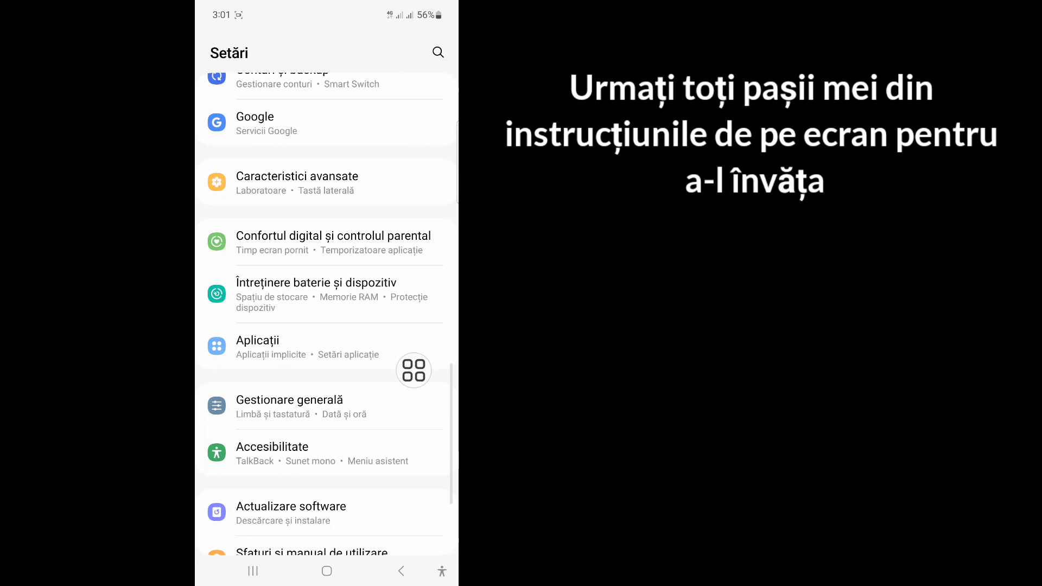
scroll("down", 3)
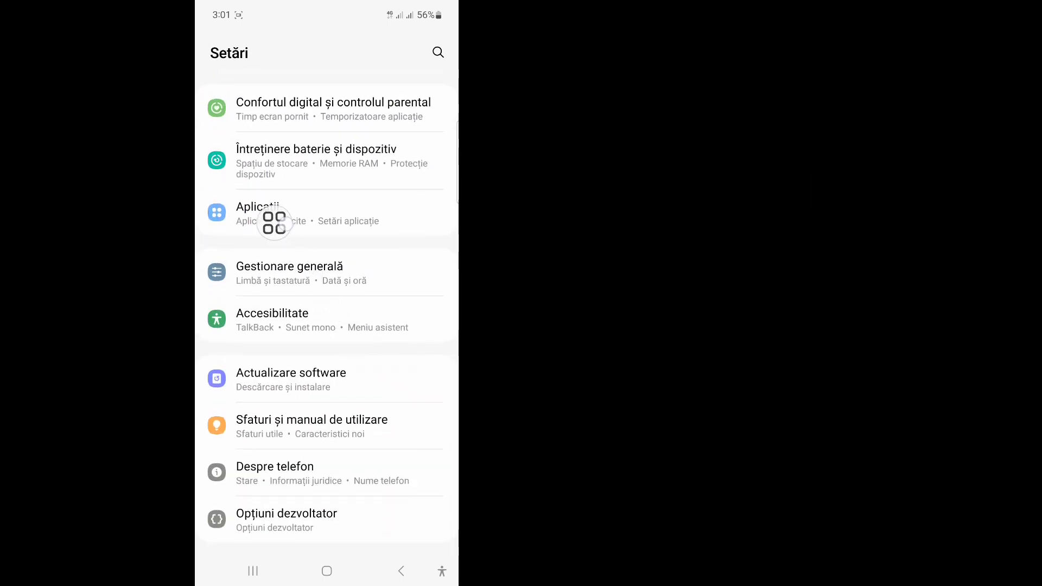
left_click(258, 206)
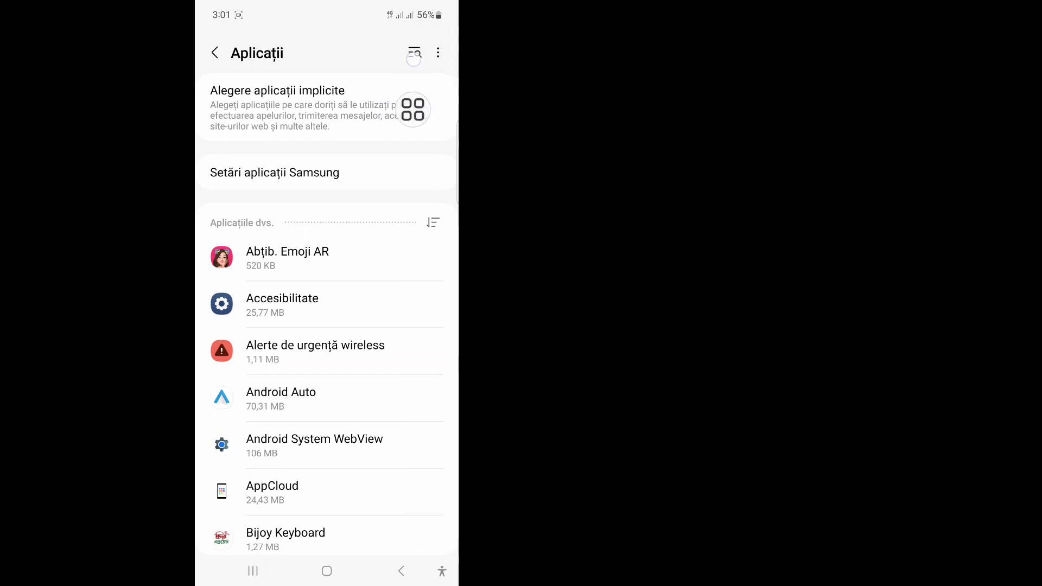
- Search the apps for 'whats' and open WhatsApp's app info page
type("hats")
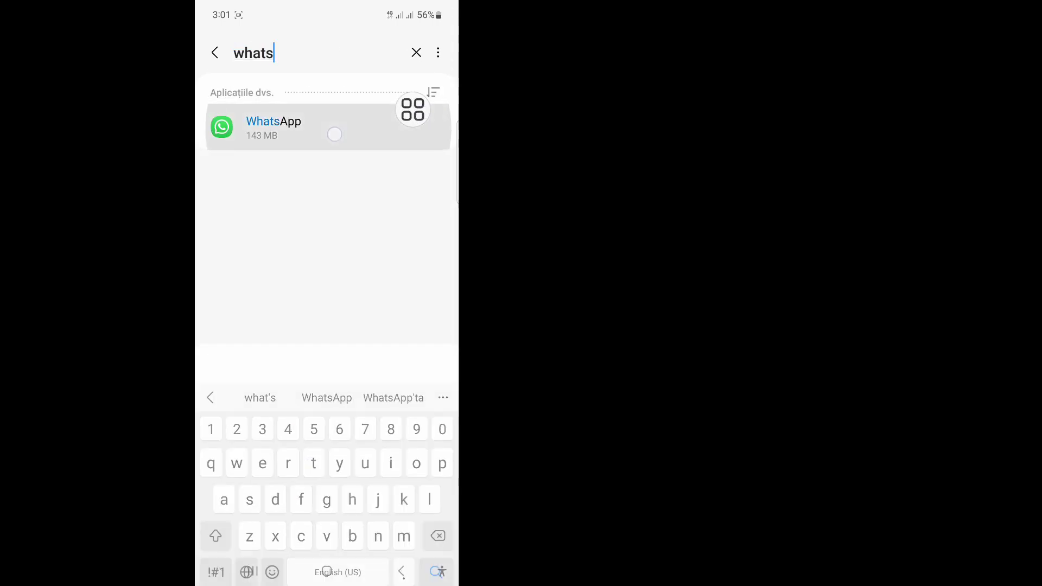
left_click(273, 126)
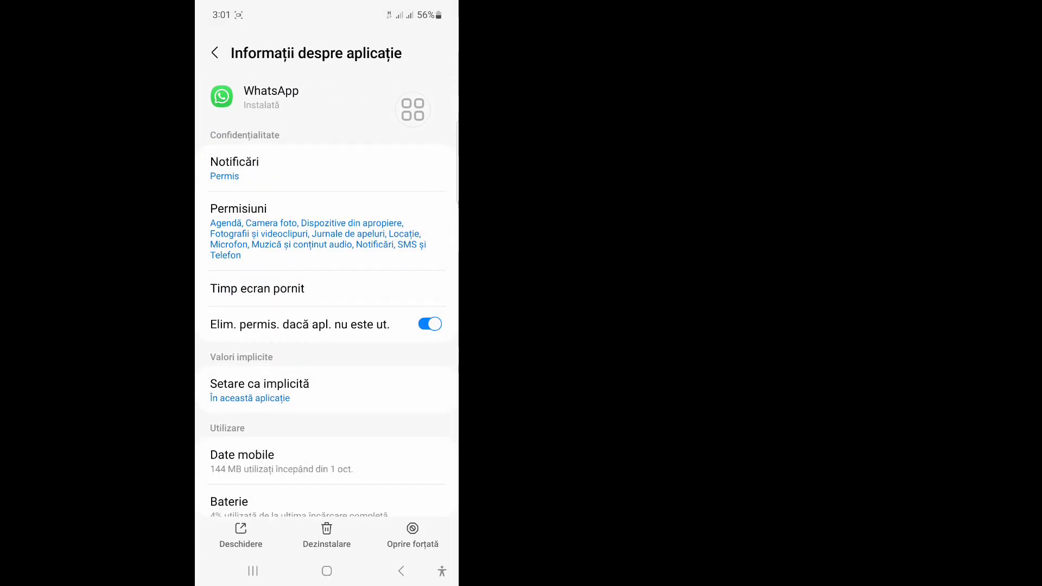
scroll("down", 3)
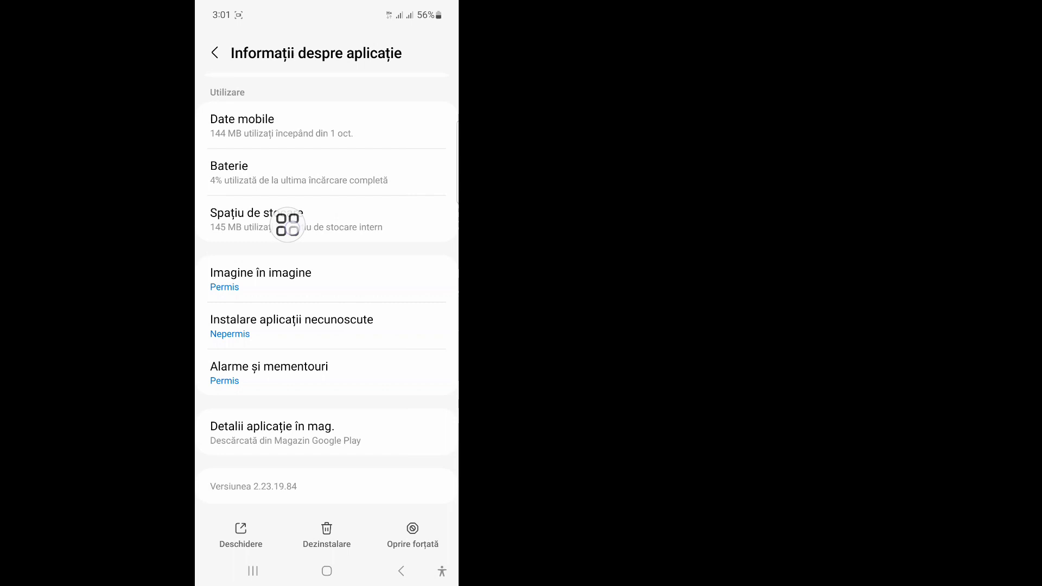
- Clear WhatsApp's cache on its Spațiu de stocare page with Golire cache
left_click(266, 219)
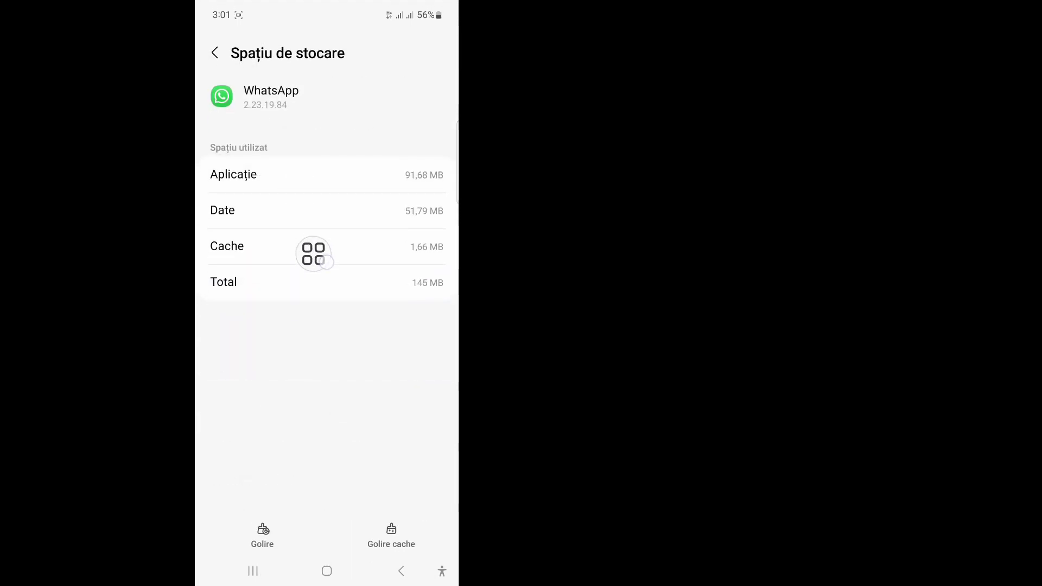
left_click(390, 536)
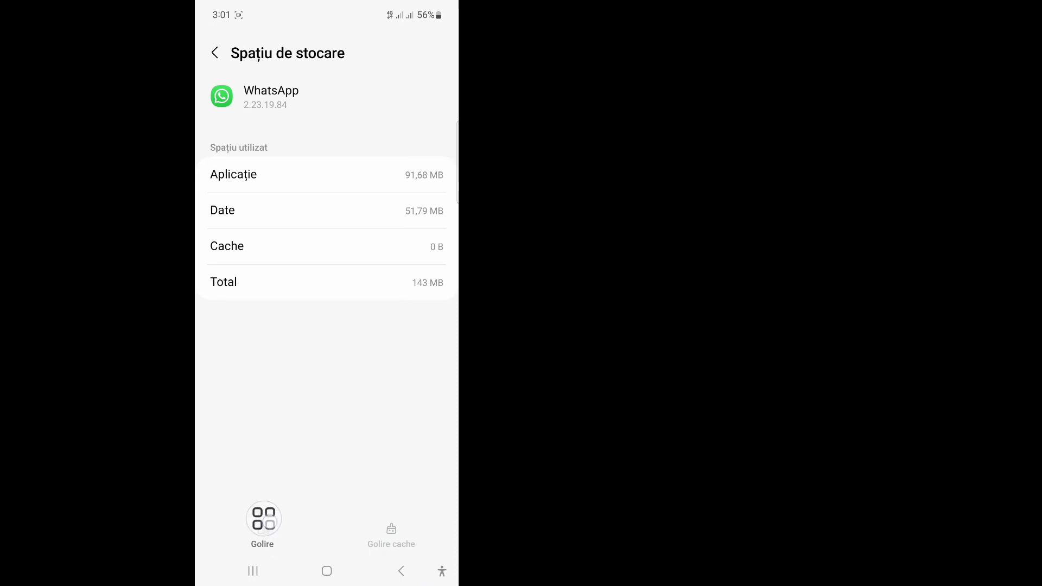
left_click(263, 518)
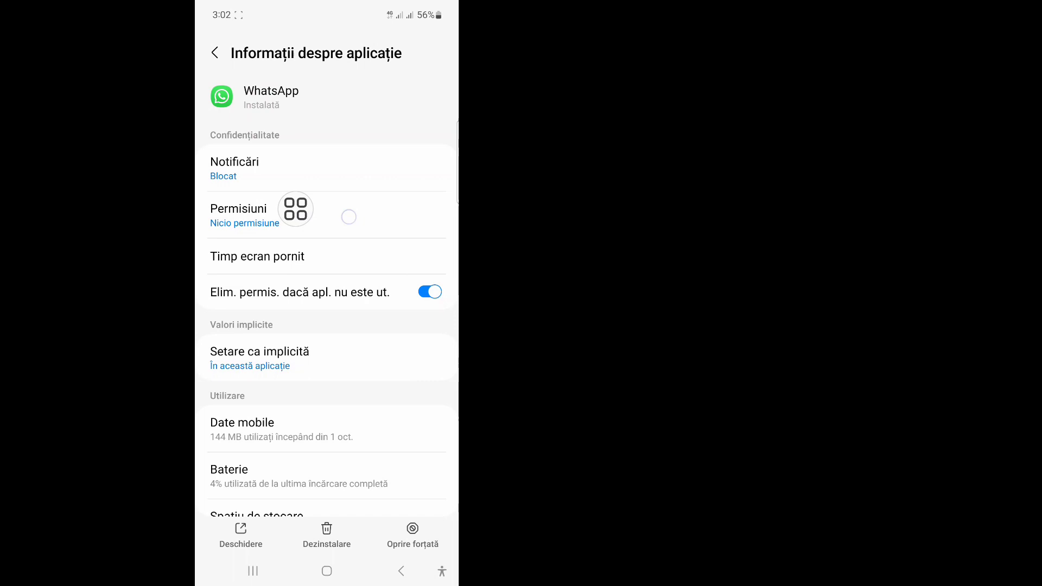
- Allow WhatsApp's Nearby devices and Photos and videos permissions
left_click(238, 208)
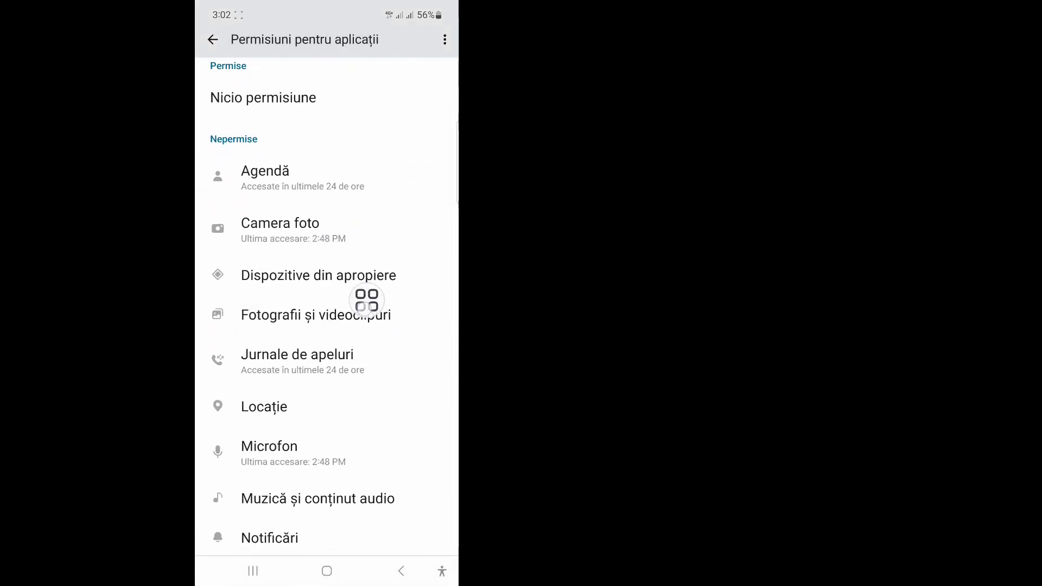
left_click(265, 171)
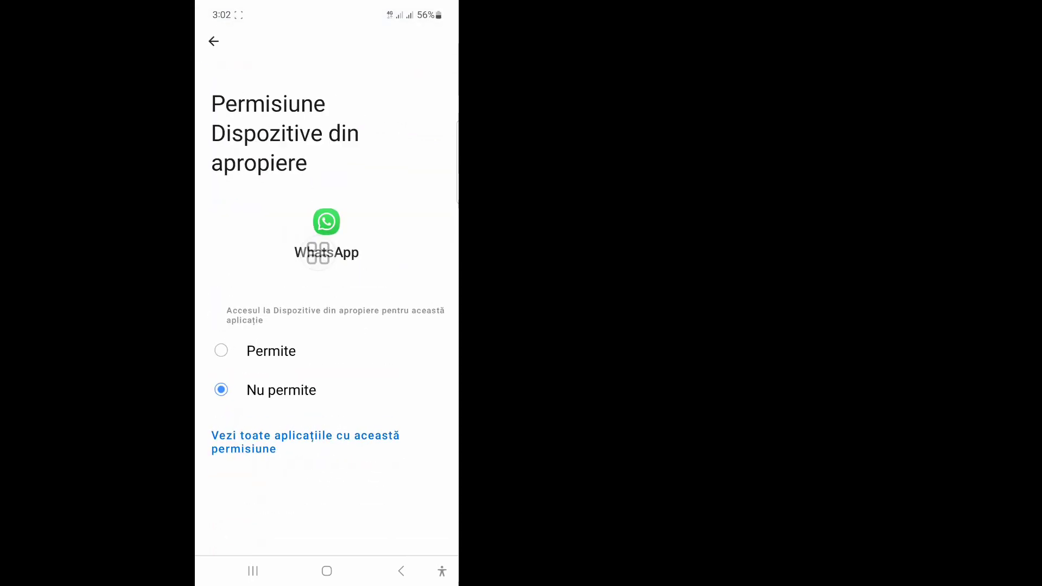
left_click(214, 40)
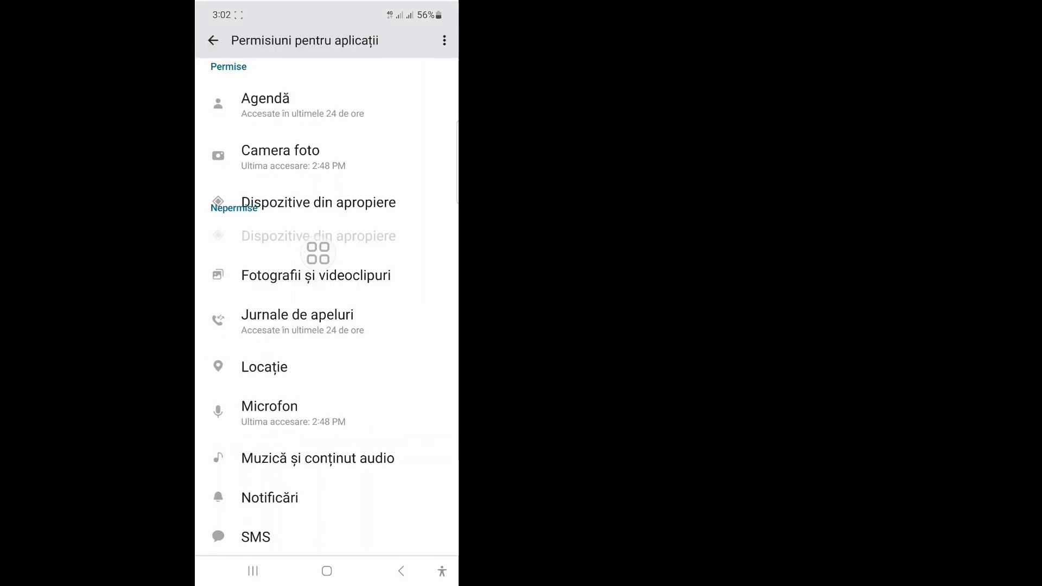
left_click(316, 275)
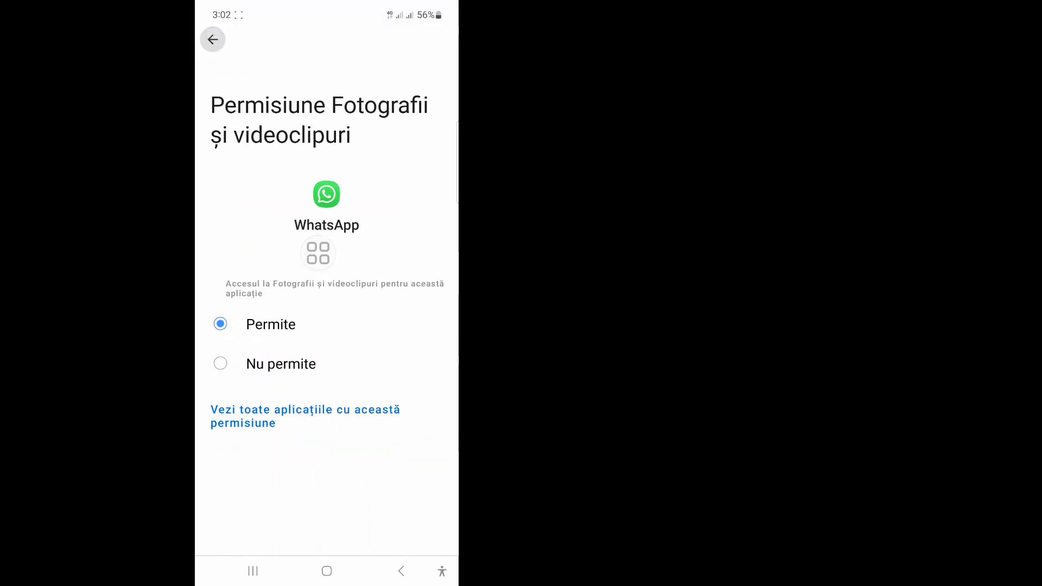
- Allow microphone access and the Telefon permission, then return to the home screen
left_click(212, 39)
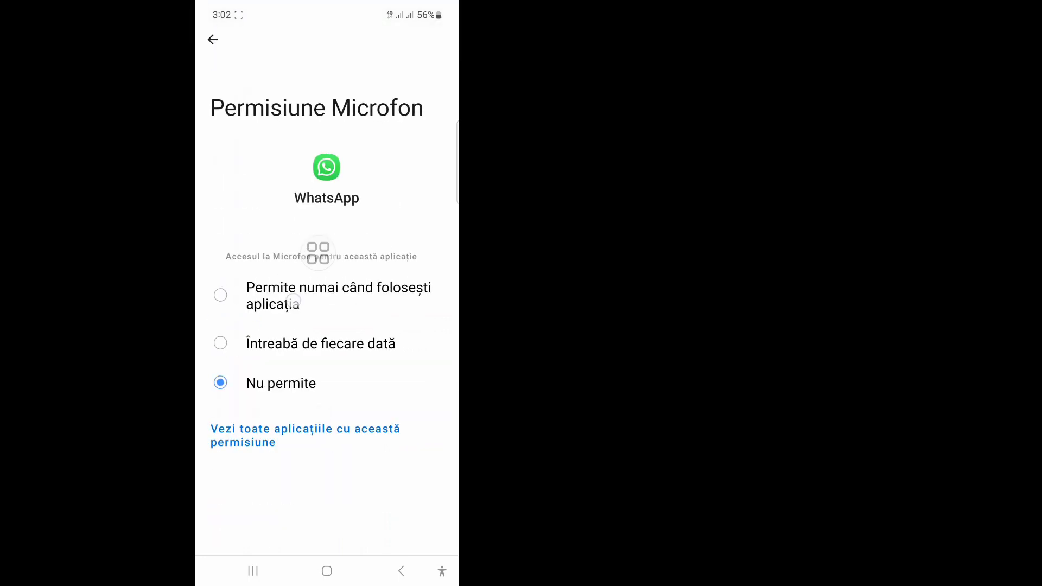
left_click(212, 39)
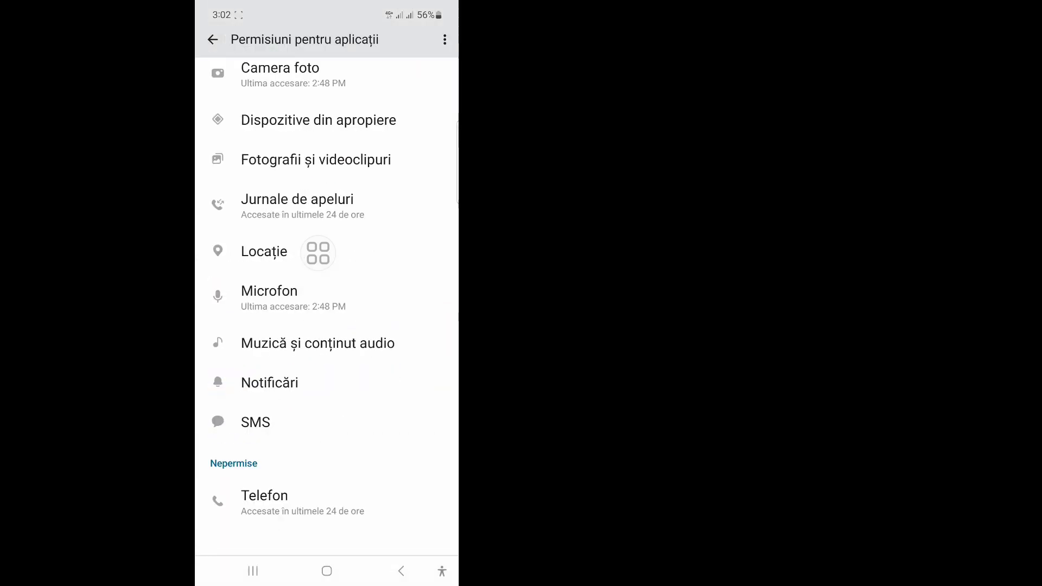
left_click(263, 495)
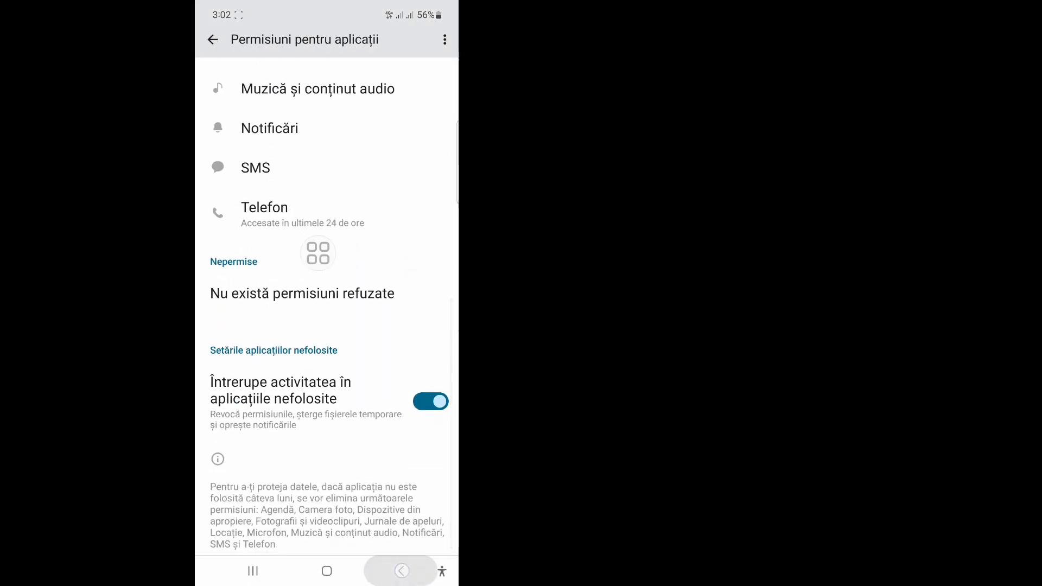
left_click(213, 39)
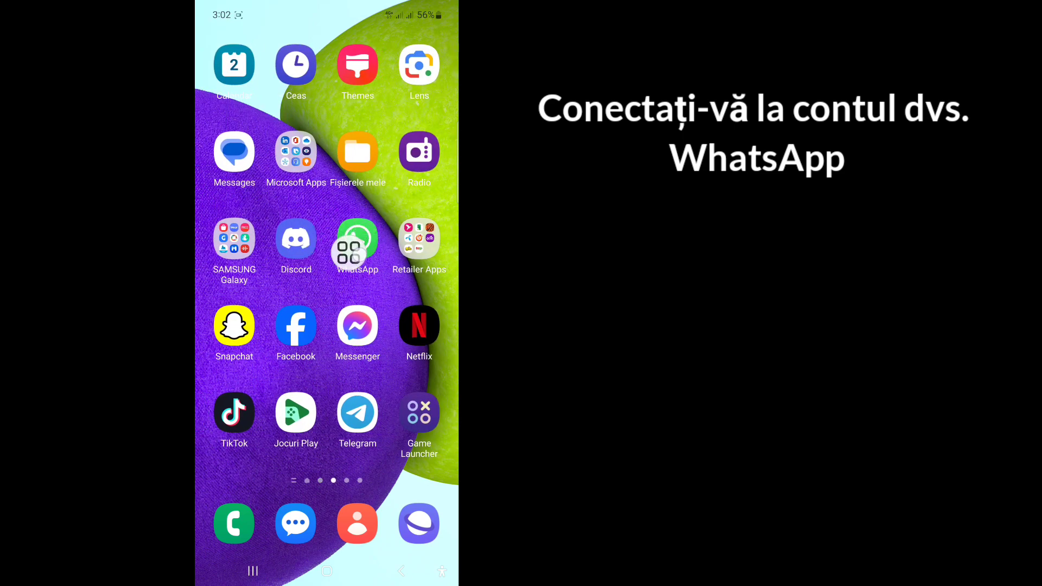
- Launch WhatsApp, open Shajahan's conversation and show its three-dot menu
left_click(357, 238)
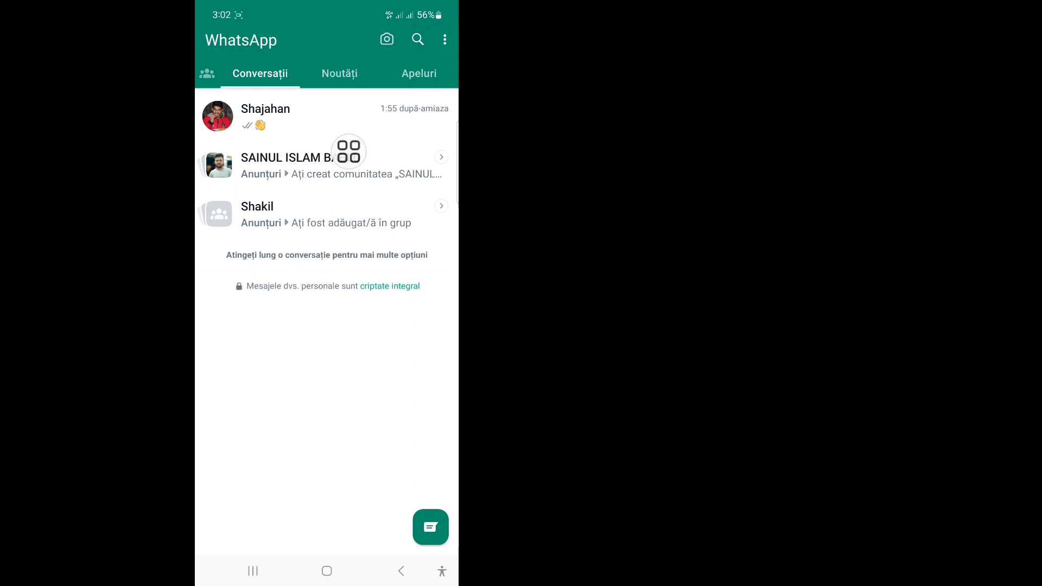
left_click(264, 116)
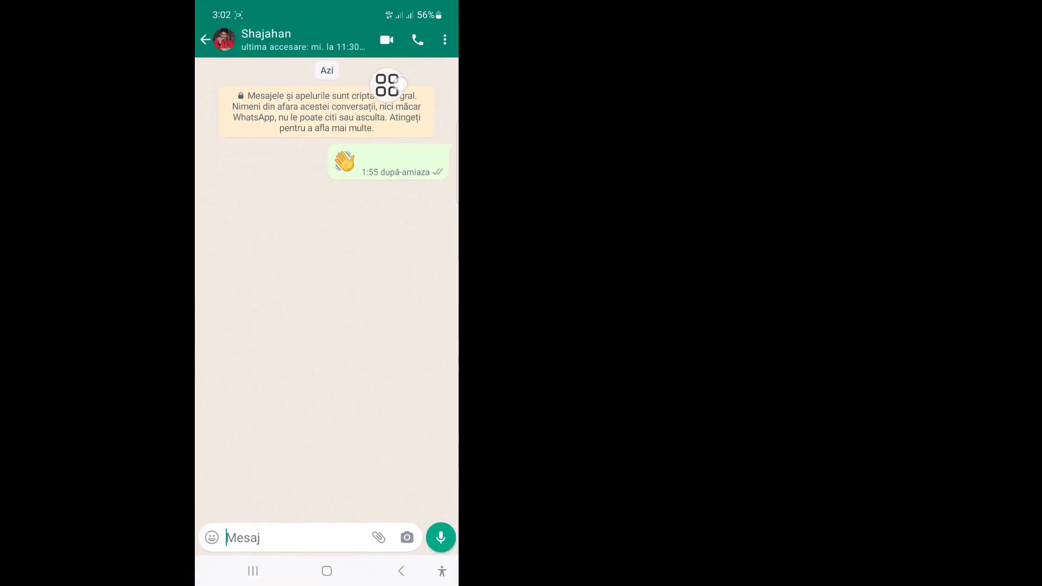
left_click(444, 40)
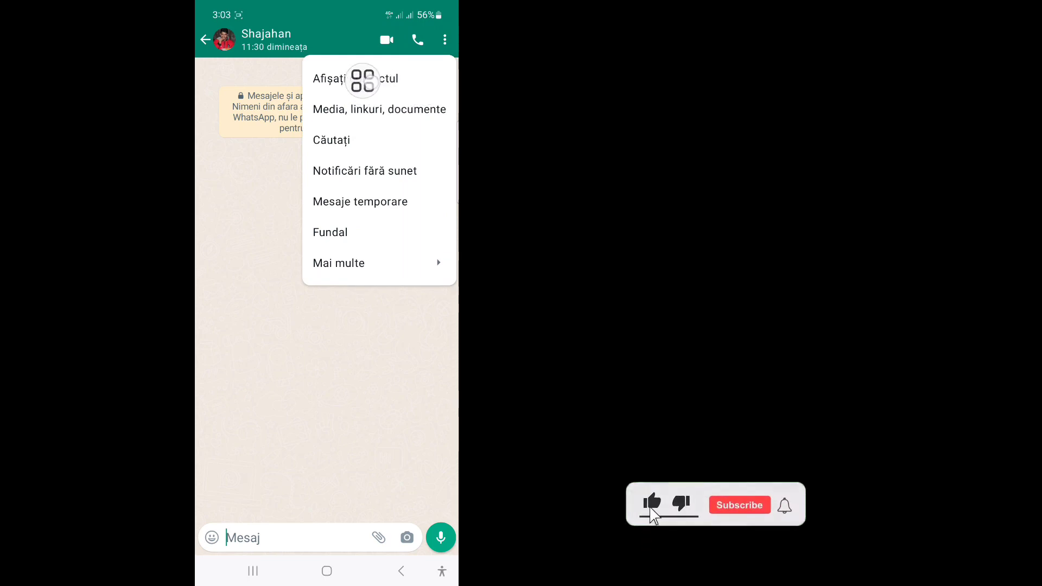
- Enable Blocarea conversațiilor in Shajahan's contact details and view the locked chats list
left_click(355, 78)
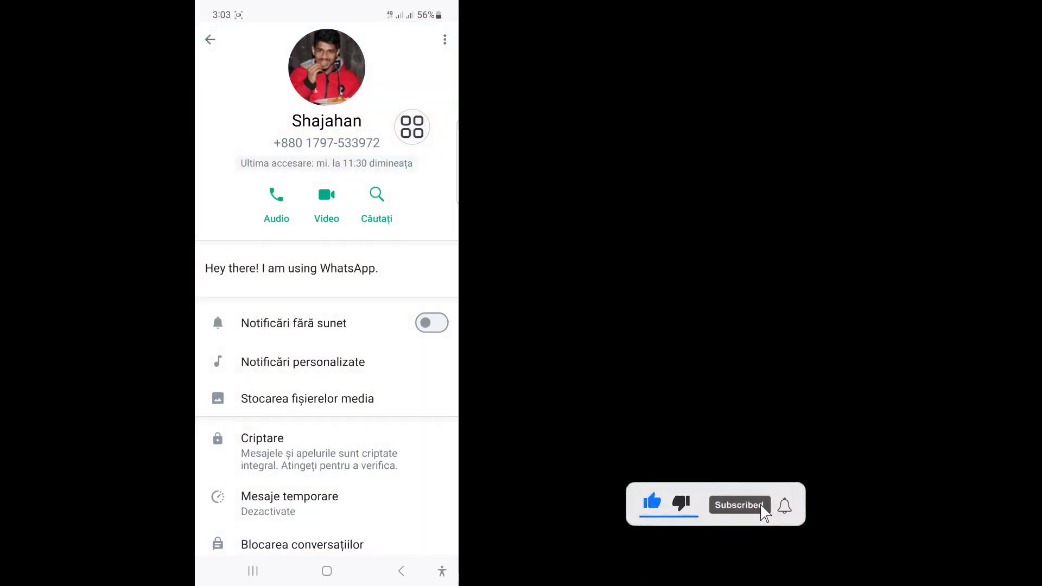
scroll("down", 3)
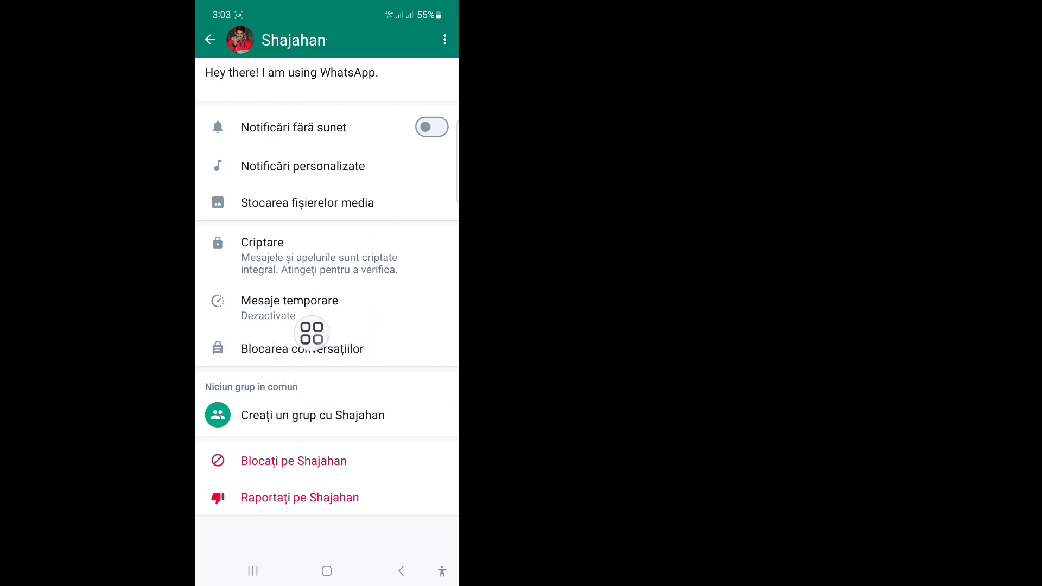
left_click(303, 348)
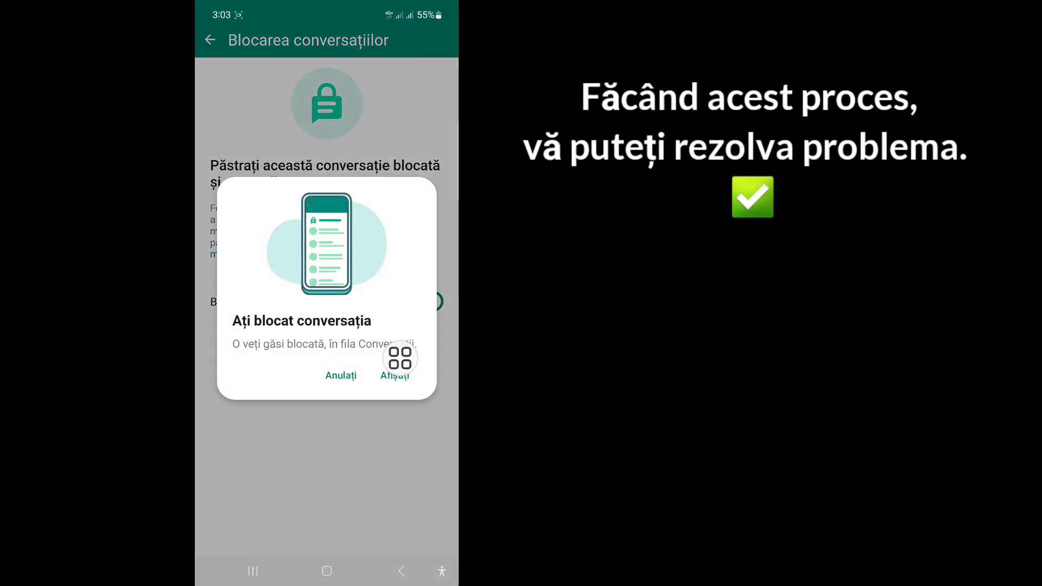
left_click(394, 376)
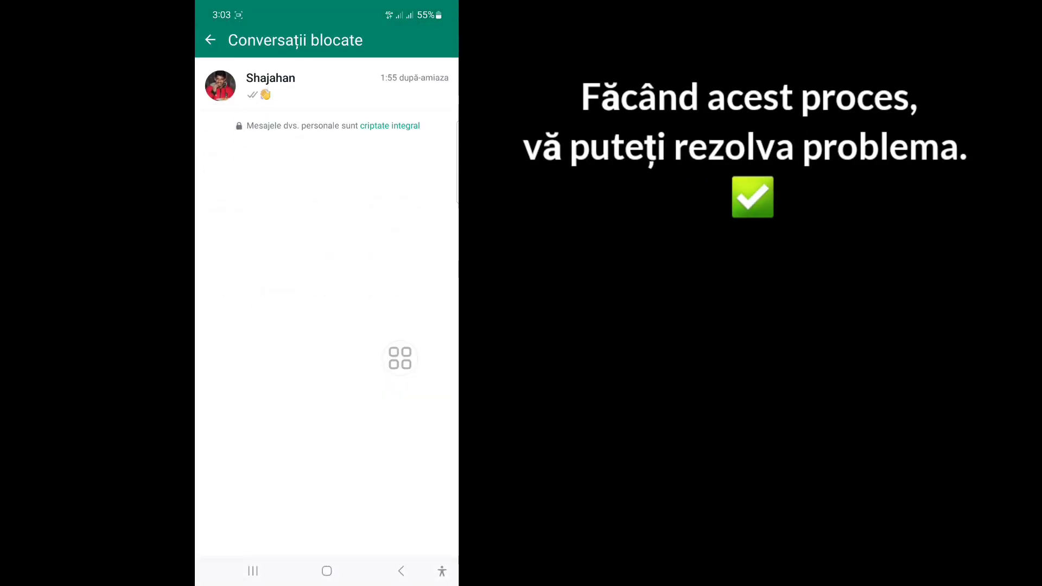